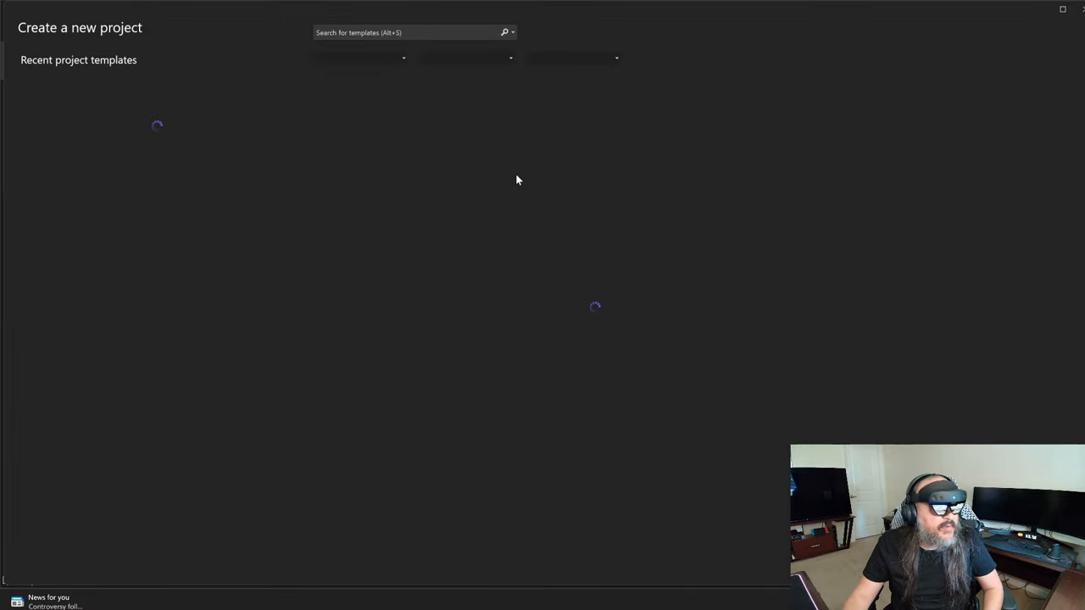
- Create a Blank App (Universal Windows) project named HoloLensDemoApp and accept the version dialog
{"action": "type", "text": "UW"}
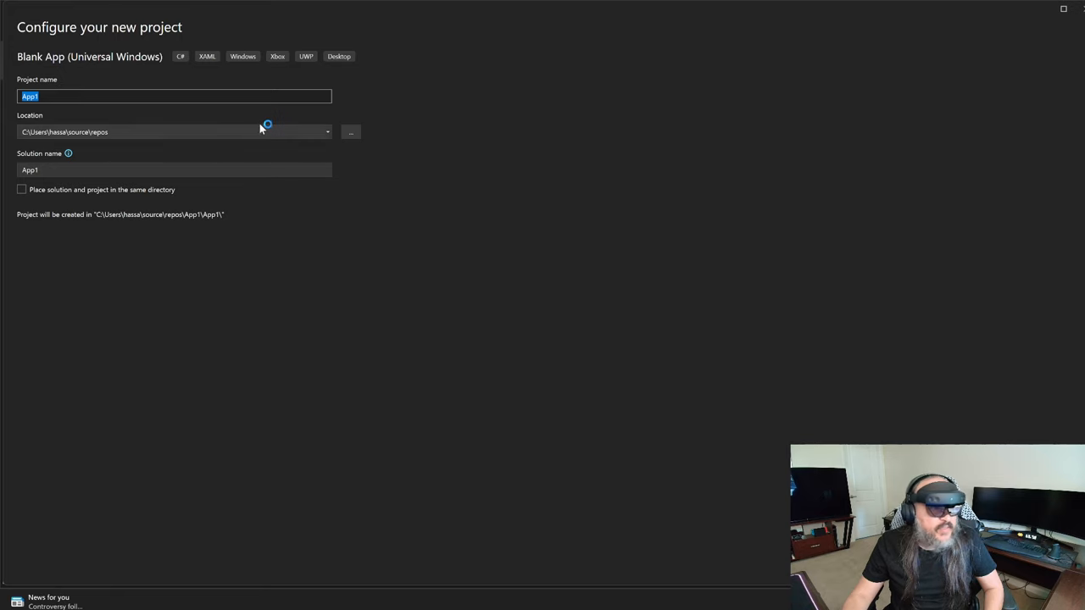
{"action": "type", "text": "HoloLensDemo"}
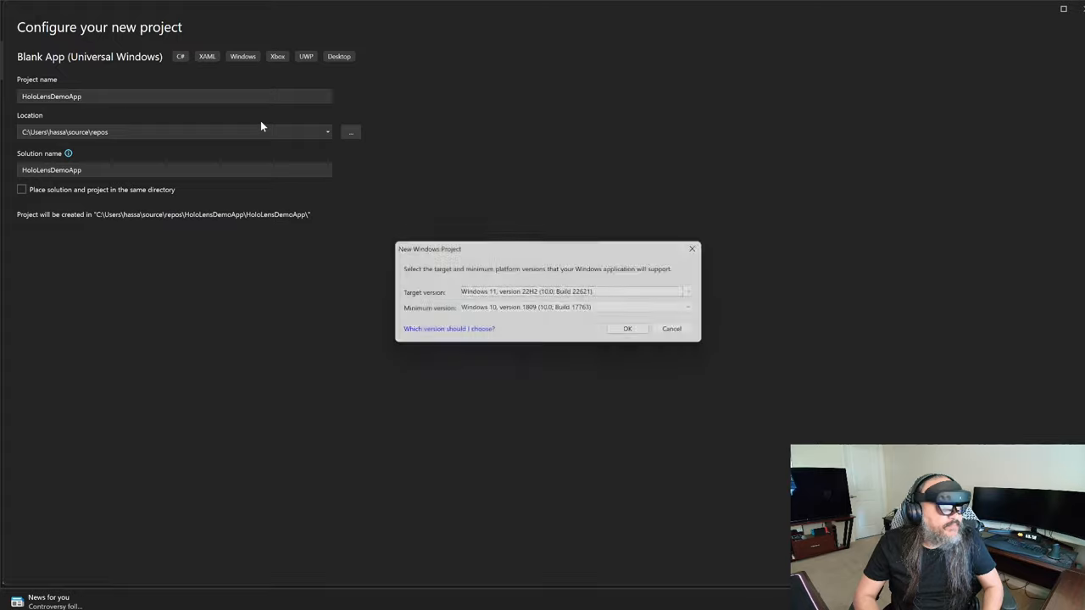
{"action": "left_click", "coordinate": [627, 329]}
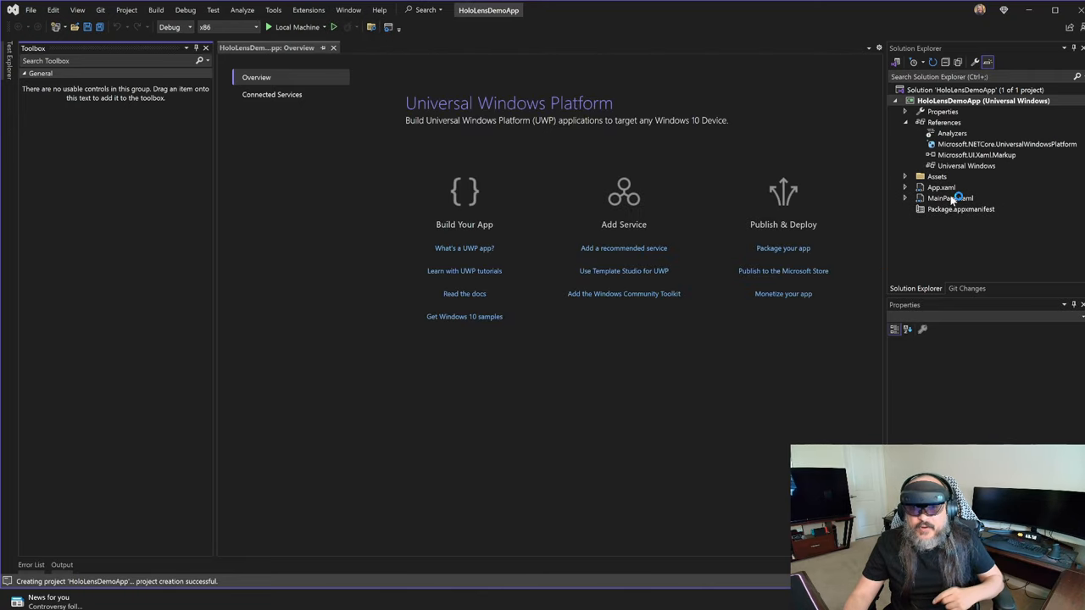
- In MainPage.xaml, add a Button with Content "CLICK ME!" and FontSize 41 inside the Grid
{"action": "double_click", "coordinate": [950, 197]}
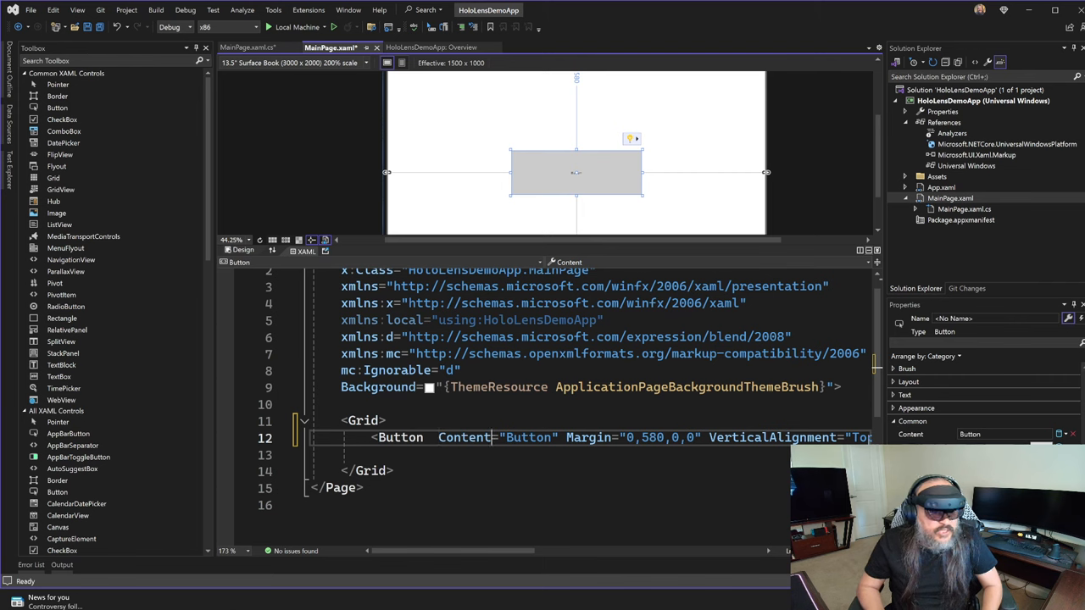
{"action": "type", "text": "CLICK ME!"}
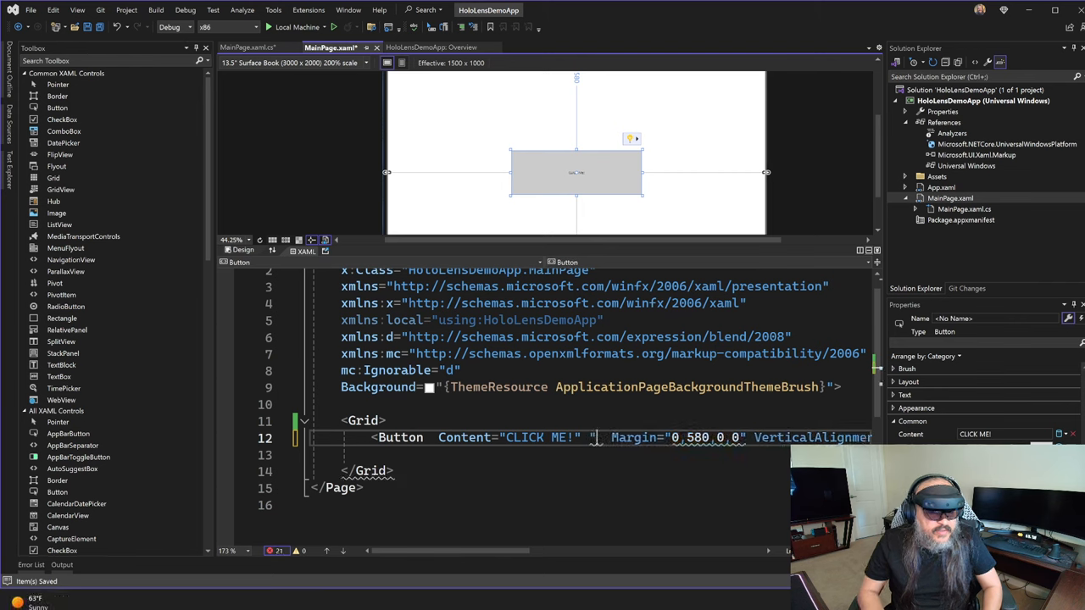
{"action": "type", "text": "texts"}
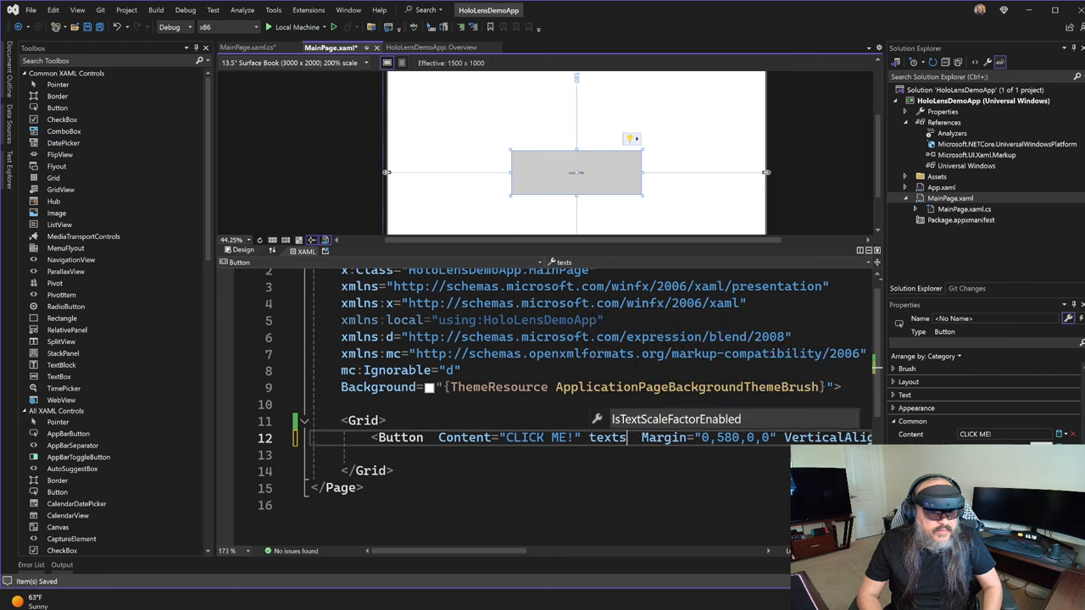
{"action": "type", "text": "siz"}
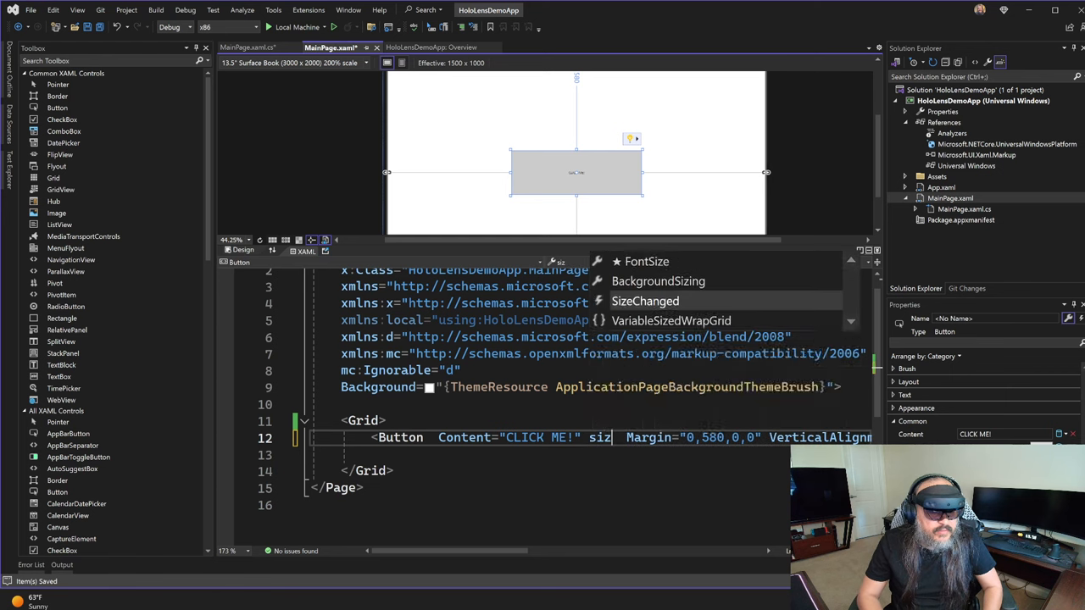
{"action": "type", "text": "FontSize=\""}
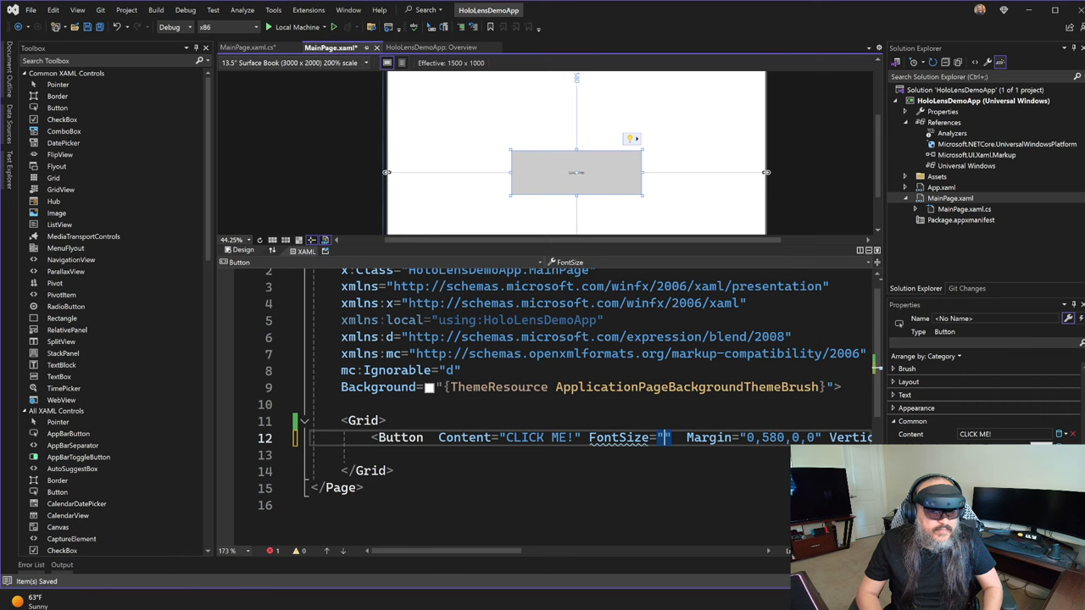
{"action": "type", "text": "41"}
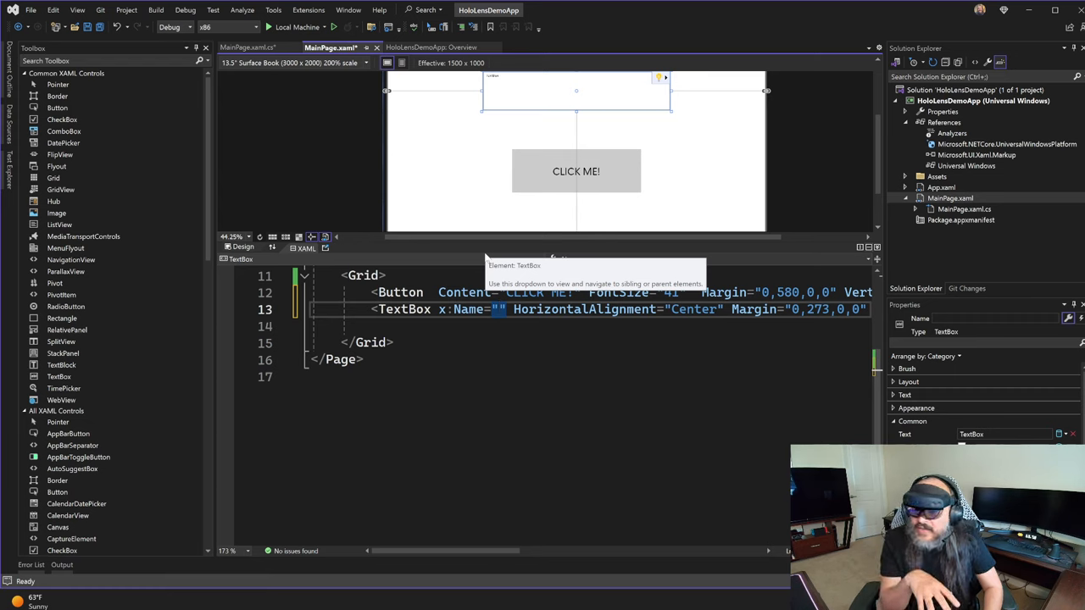
- Add a TextBox with FontSize 51 and TextAlignment, then generate the button's Button_Click handler
{"action": "type", "text": "textBox1"}
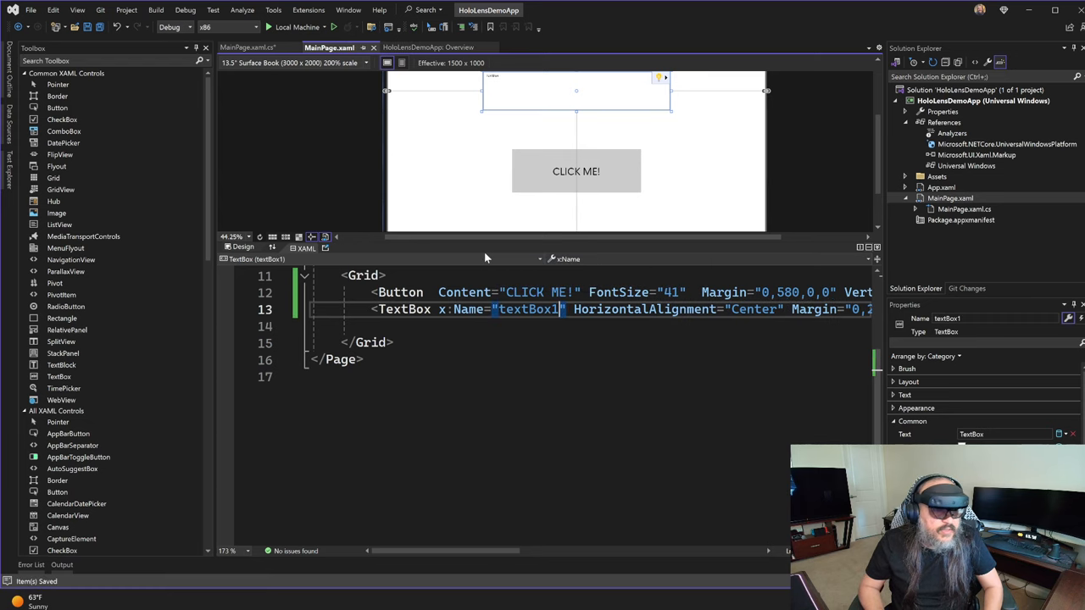
{"action": "type", "text": "FontSize=\""}
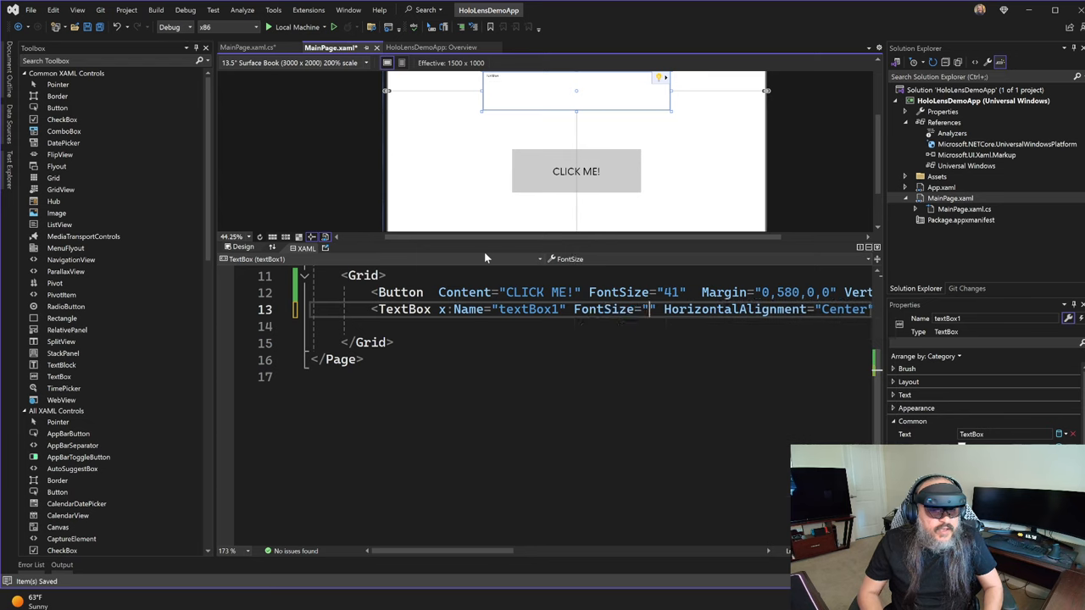
{"action": "type", "text": "51"}
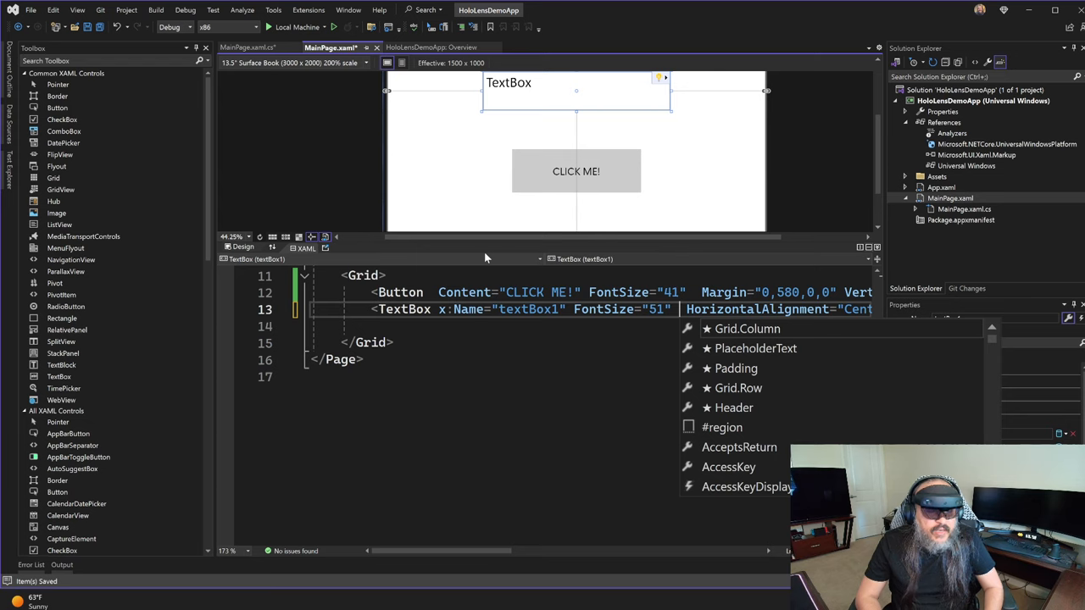
{"action": "type", "text": "Ali"}
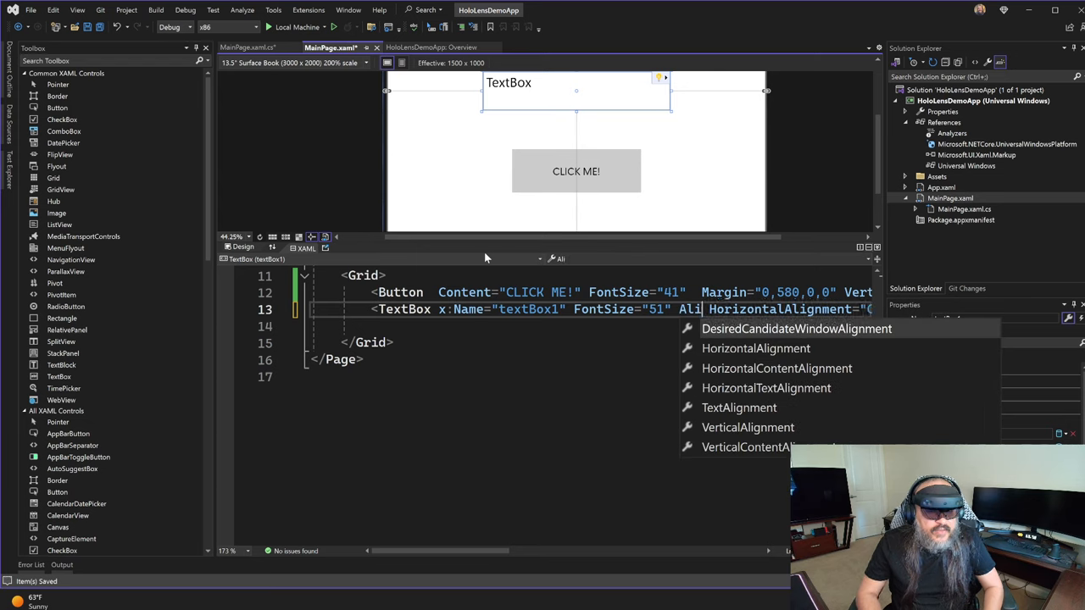
{"action": "type", "text": "Textalig"}
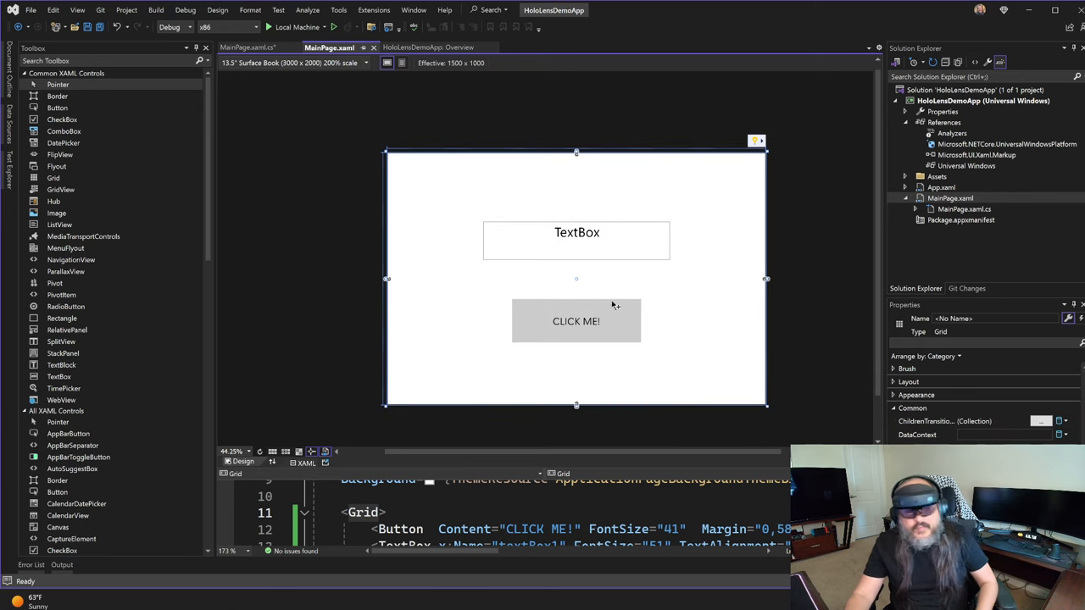
{"action": "double_click", "coordinate": [577, 320]}
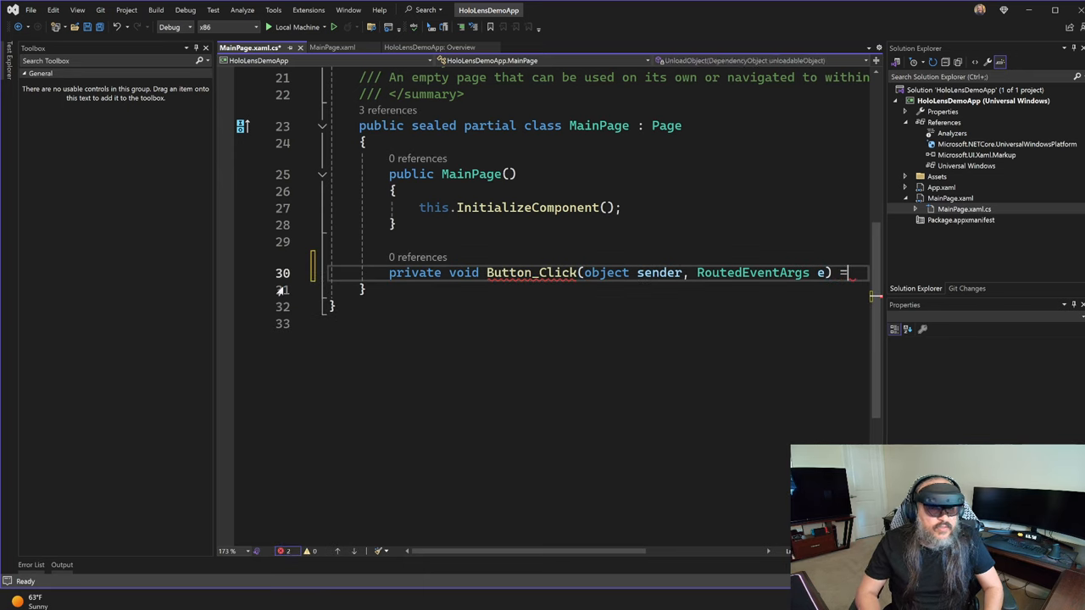
- In Button_Click, set this.textBox1.Text to "Hello, World!"
{"action": "type", "text": "this.textBox1.t"}
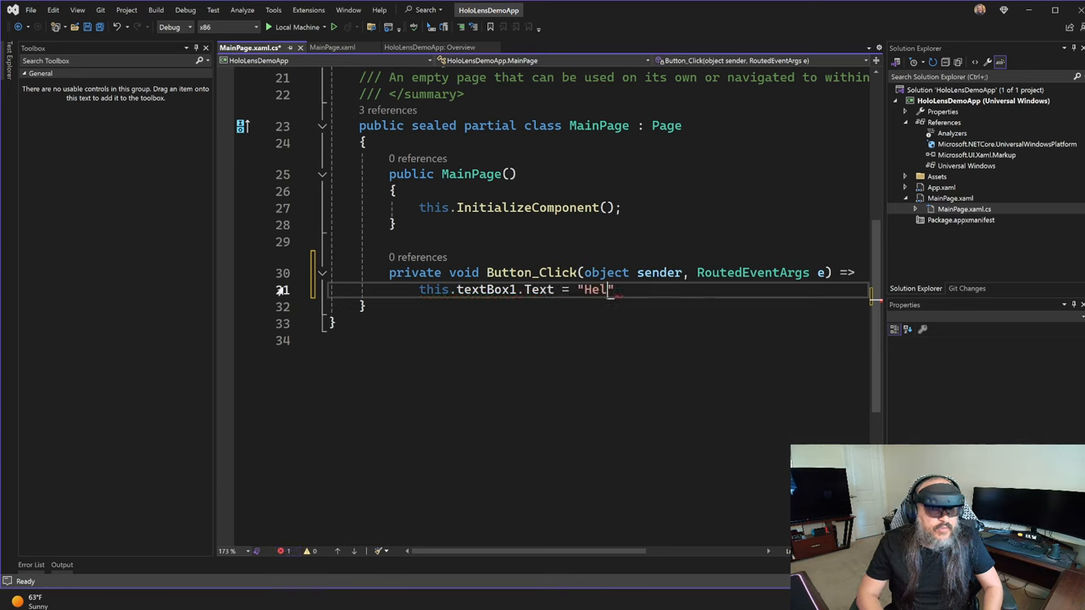
{"action": "type", "text": "lo, World!\";"}
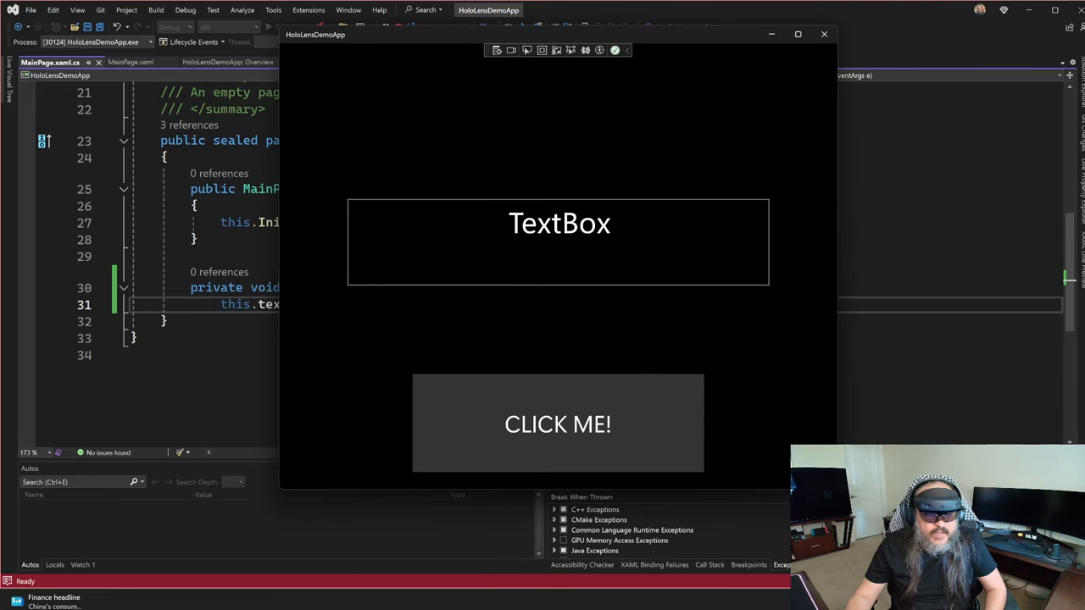
- Try the running app's CLICK ME! button to show Hello, World! in the text box
{"action": "left_click", "coordinate": [558, 424]}
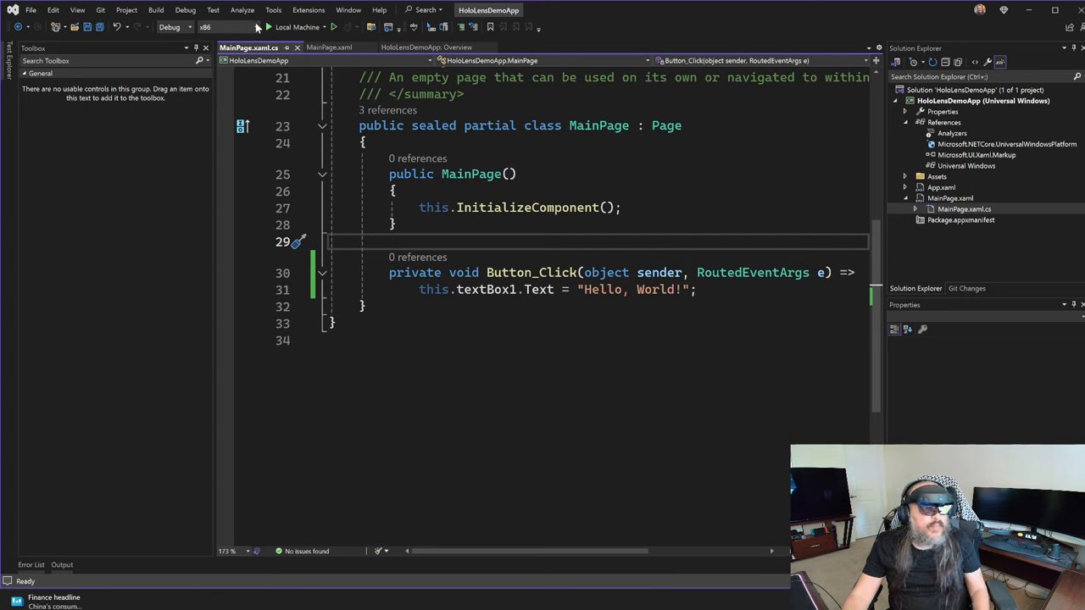
- Switch the solution platform to ARM64 and the debug target to Remote Machine
{"action": "left_click", "coordinate": [229, 27]}
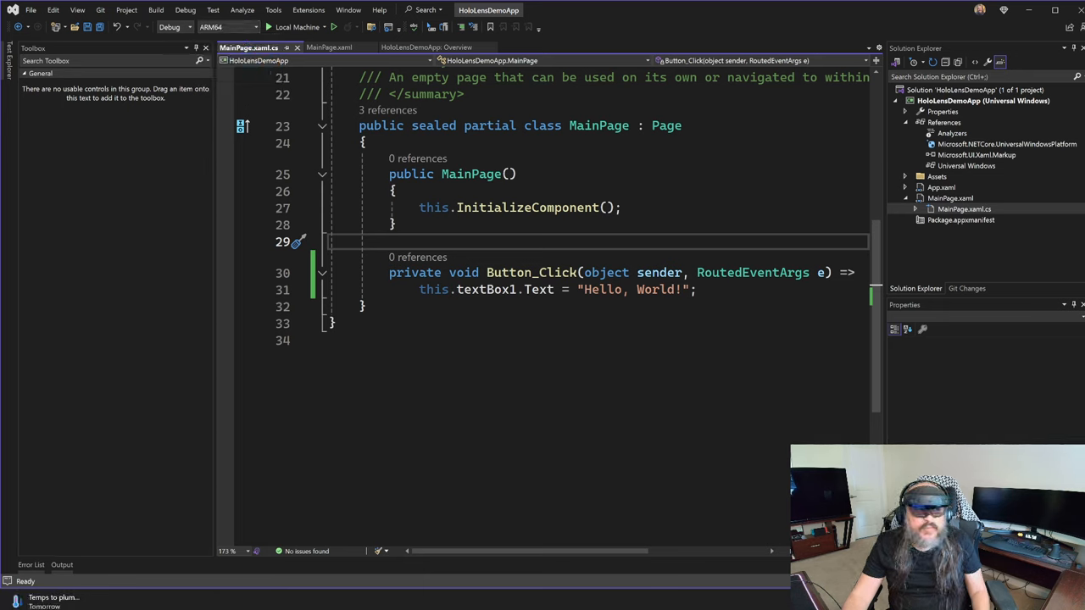
{"action": "left_click", "coordinate": [326, 27]}
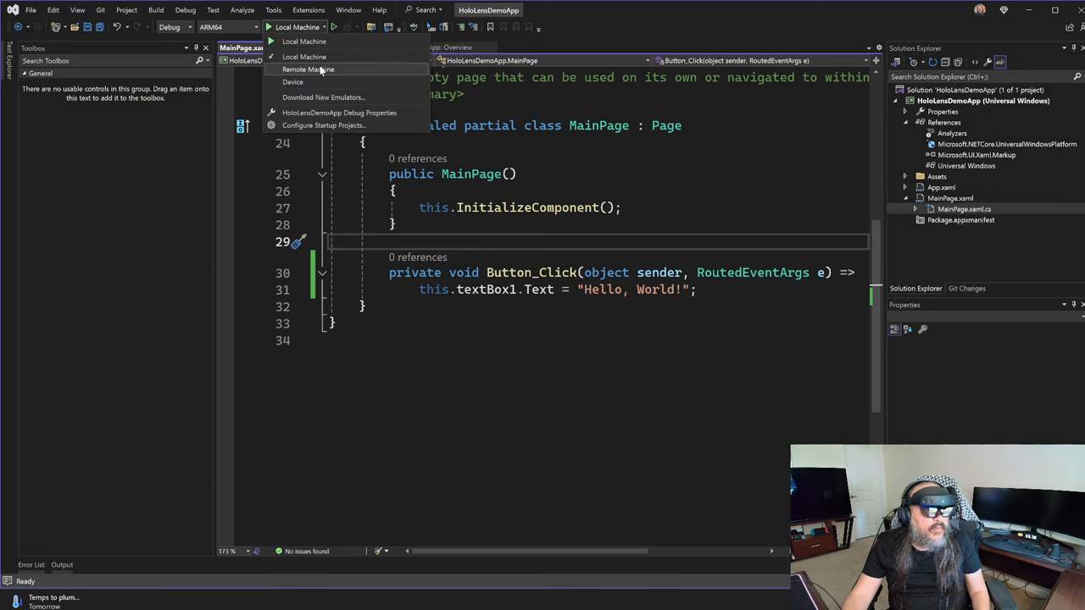
{"action": "left_click", "coordinate": [308, 69]}
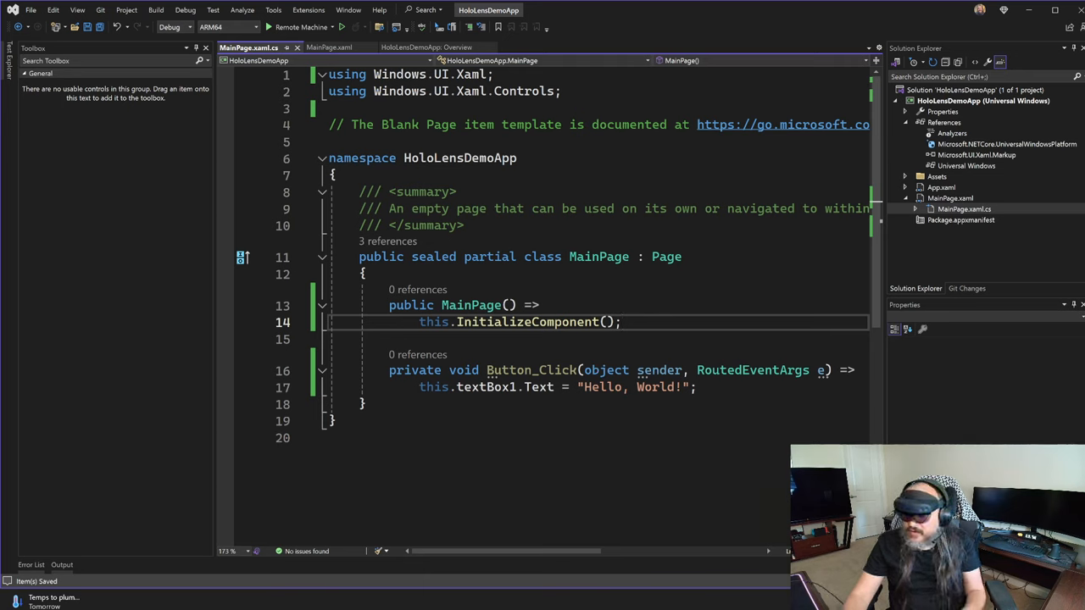
{"action": "mouse_move", "coordinate": [1036, 329]}
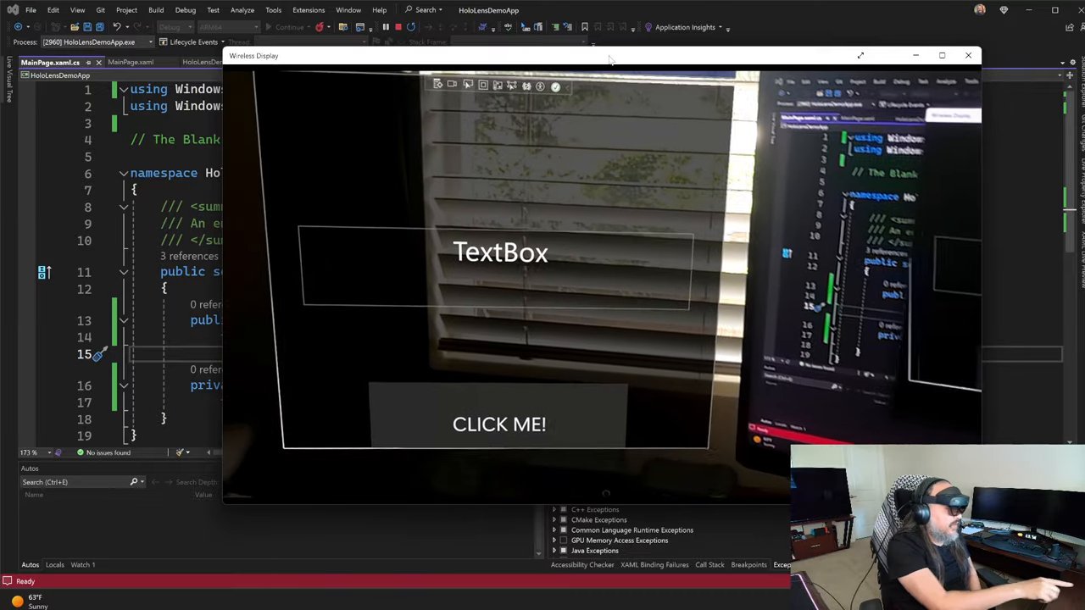
- Look around the app in the HoloLens mirror, then close the Wireless Display window
{"action": "left_click", "coordinate": [499, 424]}
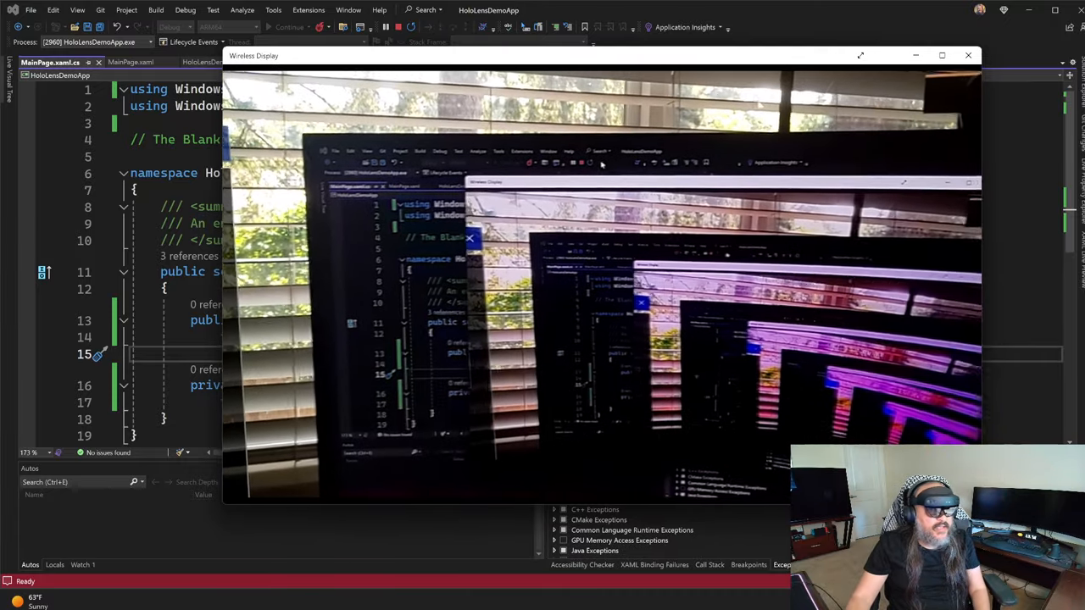
{"action": "left_click", "coordinate": [968, 54]}
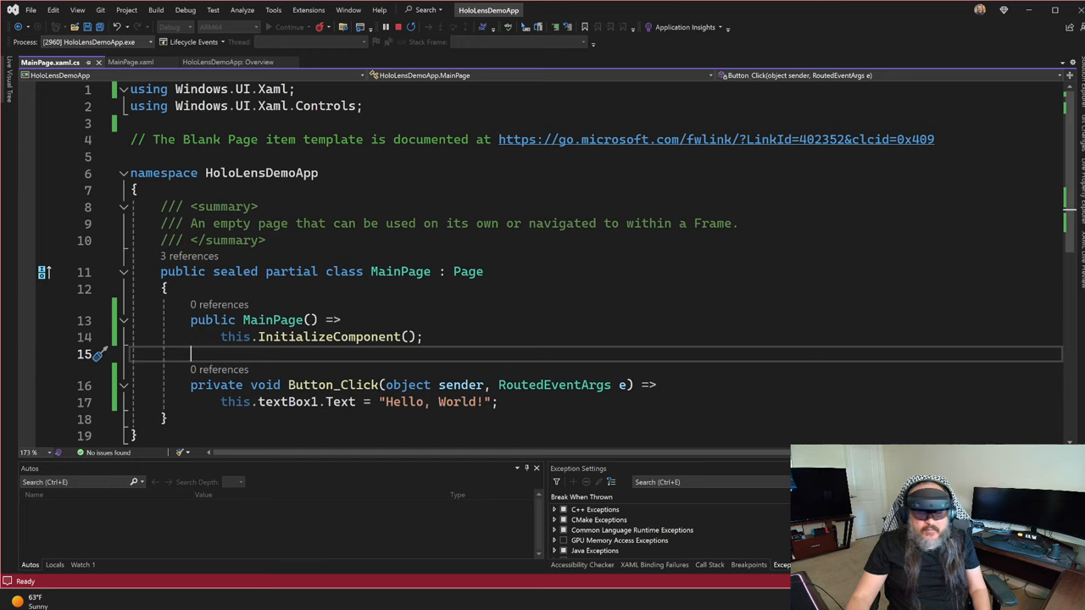